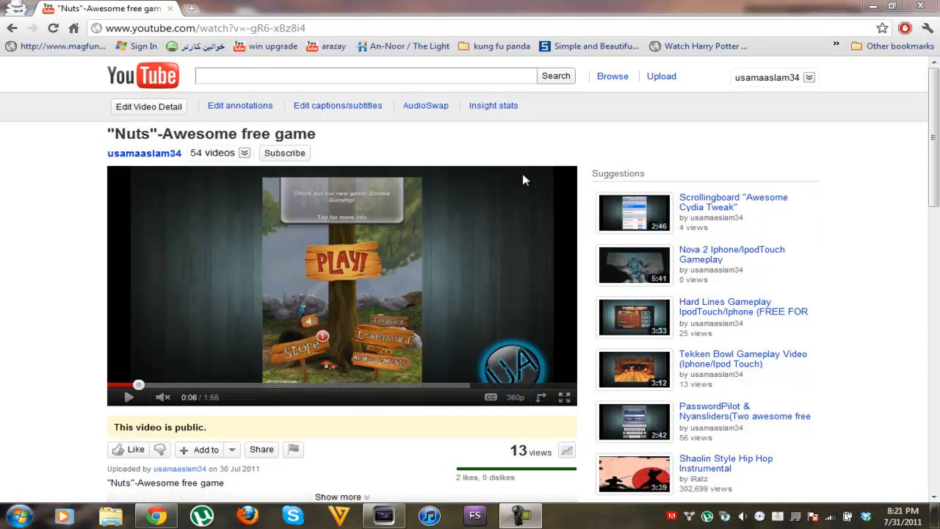
{"action": "mouse_move", "coordinate": [456, 223]}
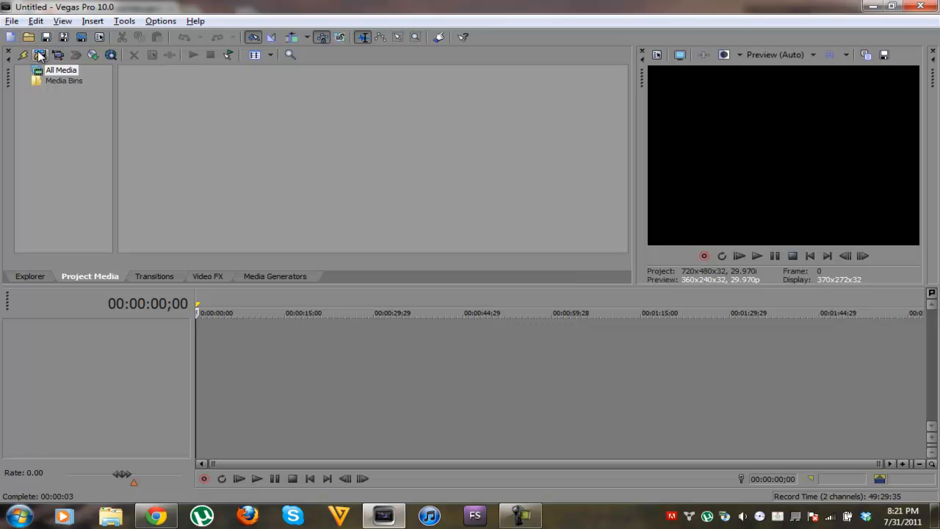
Step: Import the iPod screen recording AVI, drag it to the timeline start, and stop the preview
{"action": "left_click", "coordinate": [41, 54]}
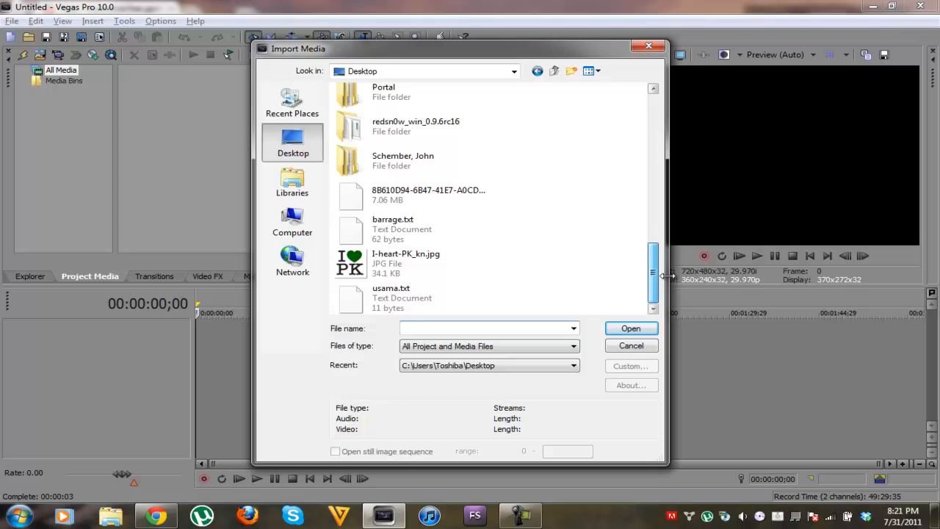
{"action": "left_click", "coordinate": [630, 328]}
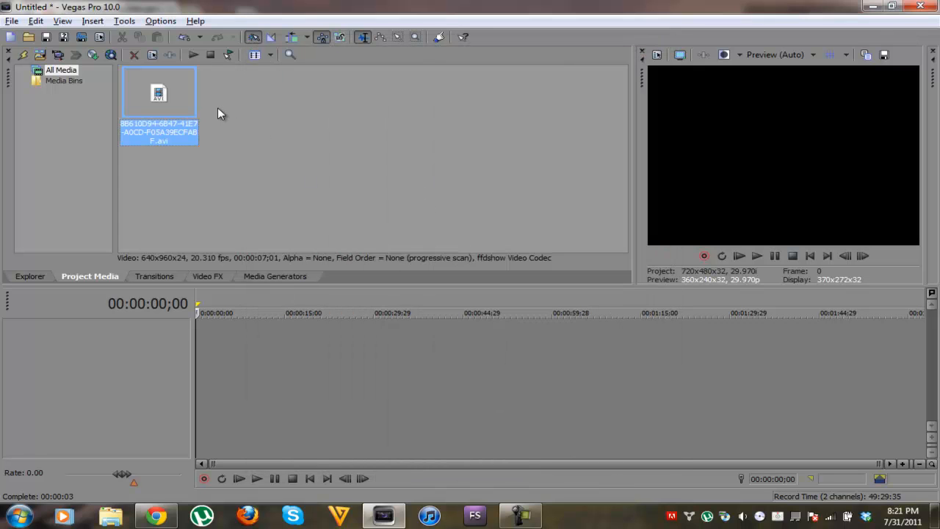
{"action": "left_click_drag", "start_coordinate": [159, 92], "coordinate": [217, 338]}
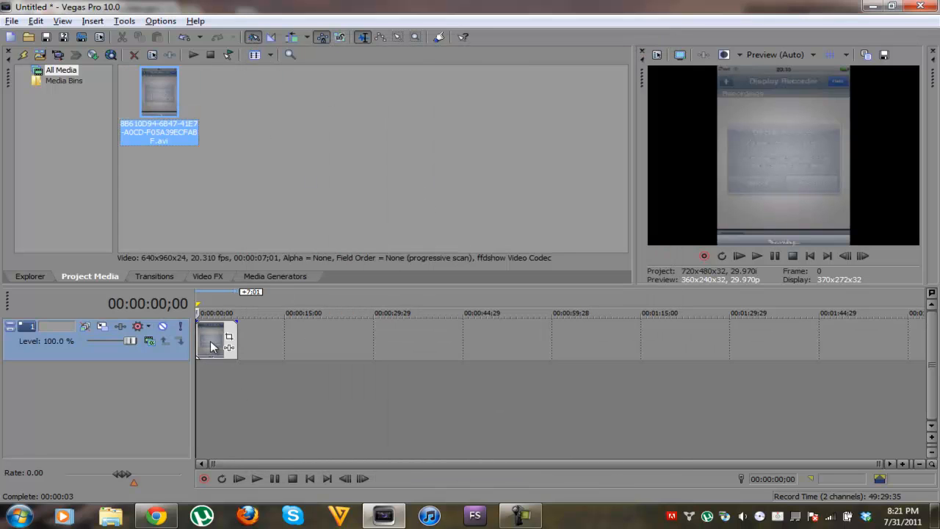
{"action": "mouse_move", "coordinate": [360, 407]}
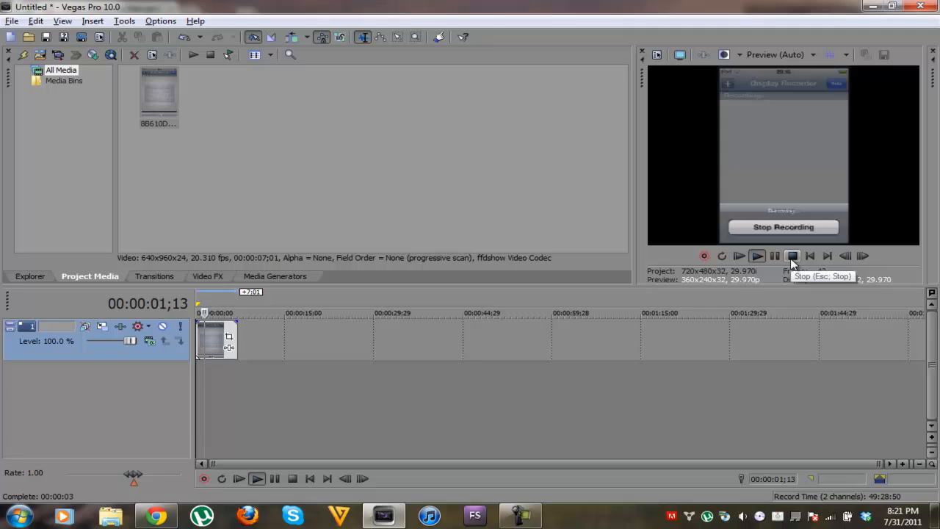
{"action": "left_click", "coordinate": [792, 256]}
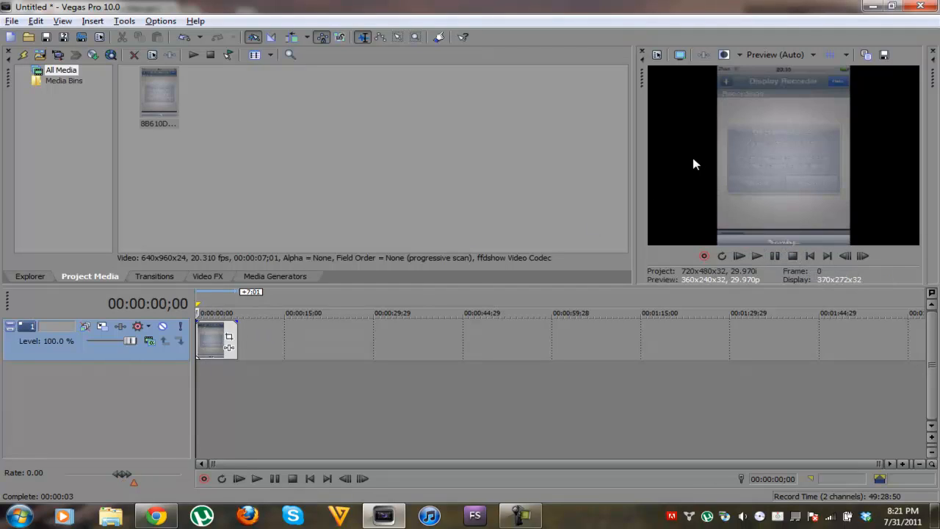
{"action": "mouse_move", "coordinate": [502, 232]}
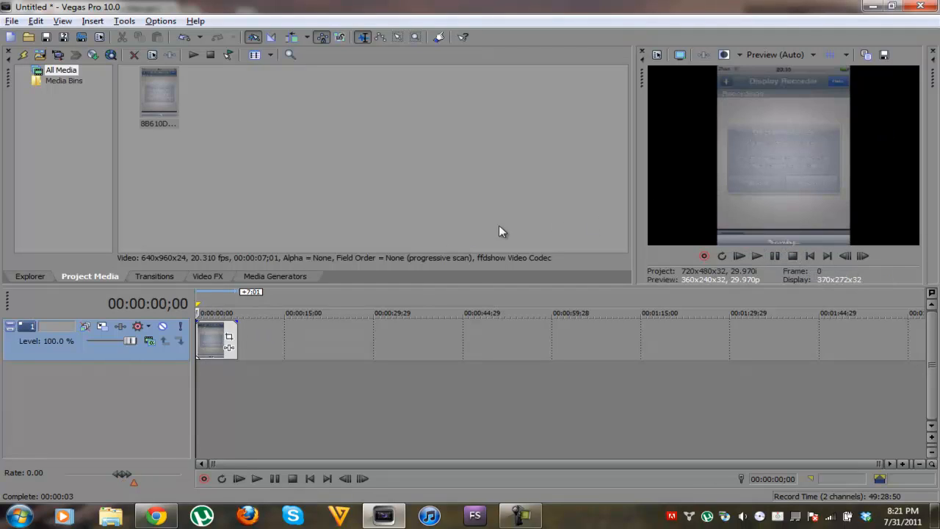
{"action": "mouse_move", "coordinate": [42, 55]}
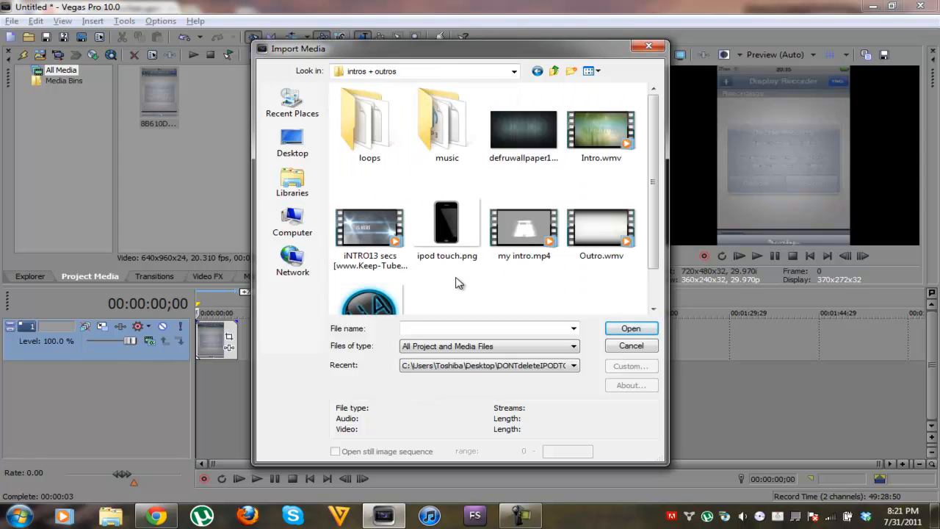
Step: Import the dark wallpaper JPEG from the intros + outros folder
{"action": "left_click", "coordinate": [630, 328]}
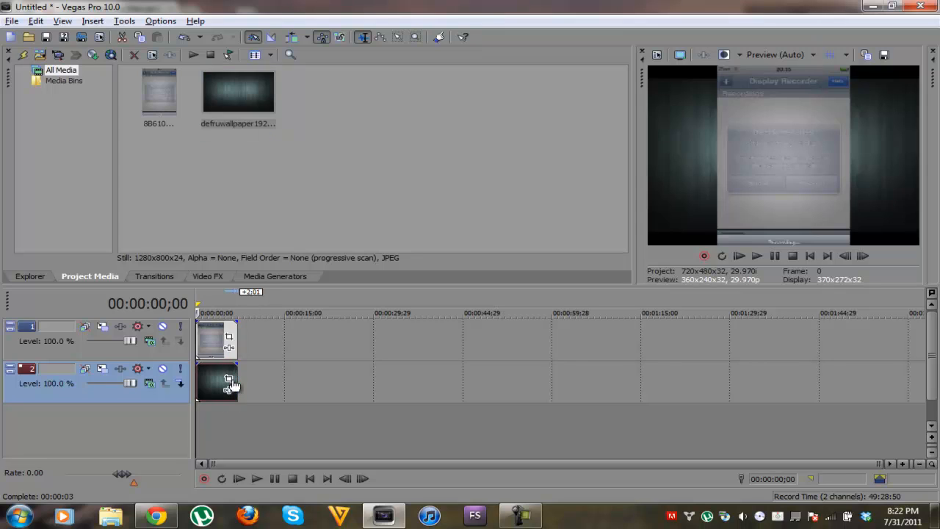
{"action": "mouse_move", "coordinate": [799, 46]}
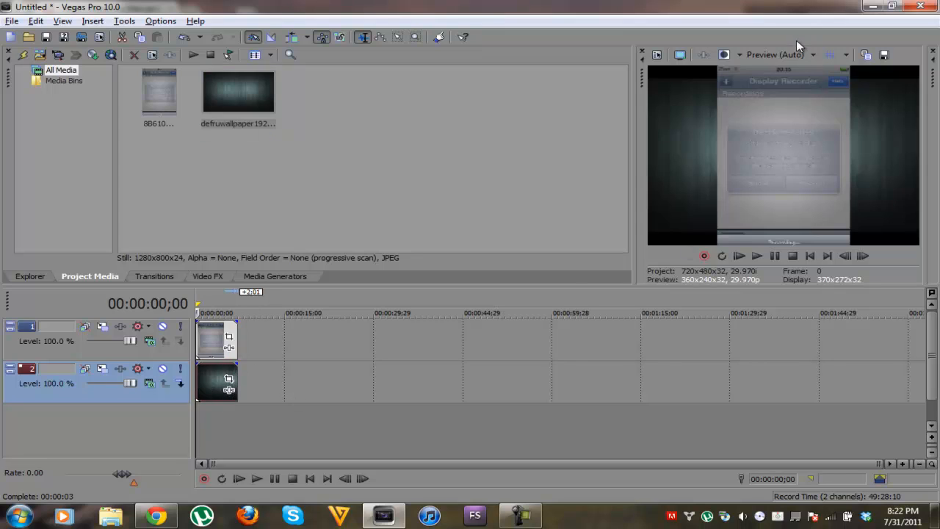
{"action": "mouse_move", "coordinate": [826, 160]}
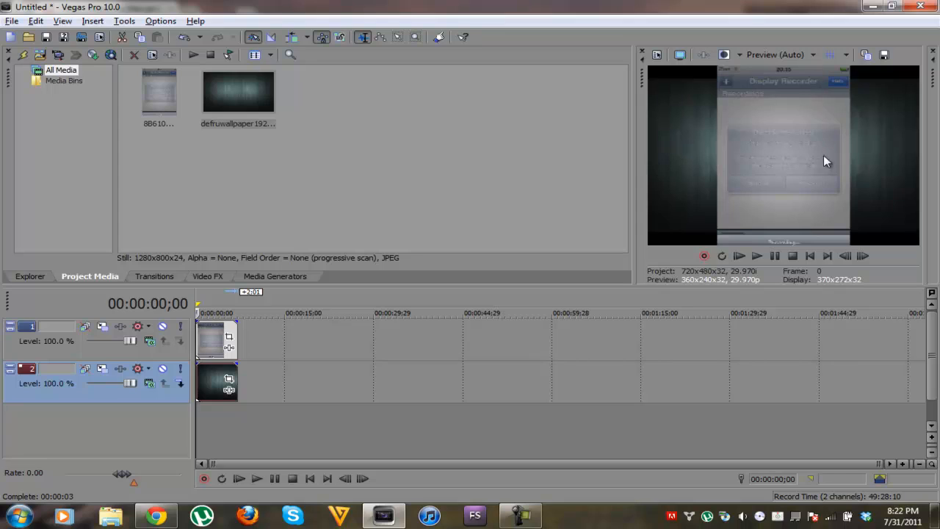
{"action": "mouse_move", "coordinate": [700, 137]}
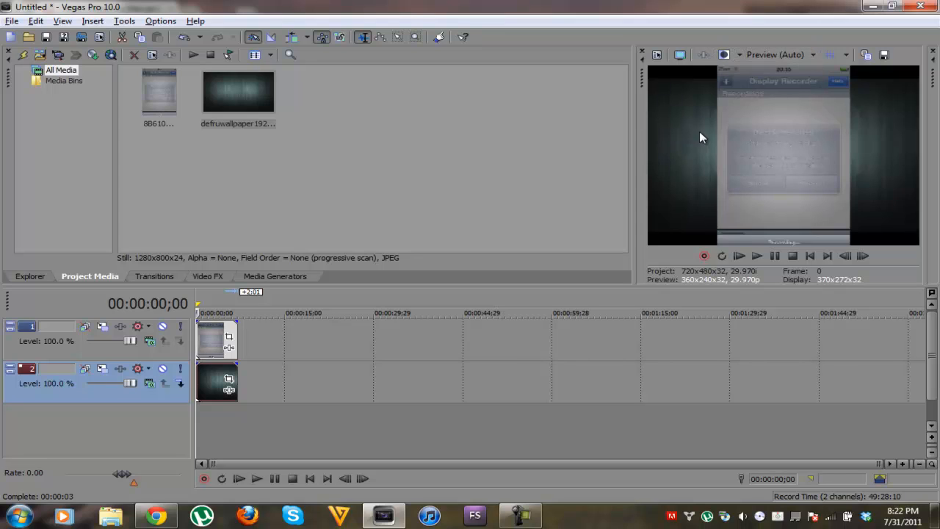
{"action": "mouse_move", "coordinate": [720, 104]}
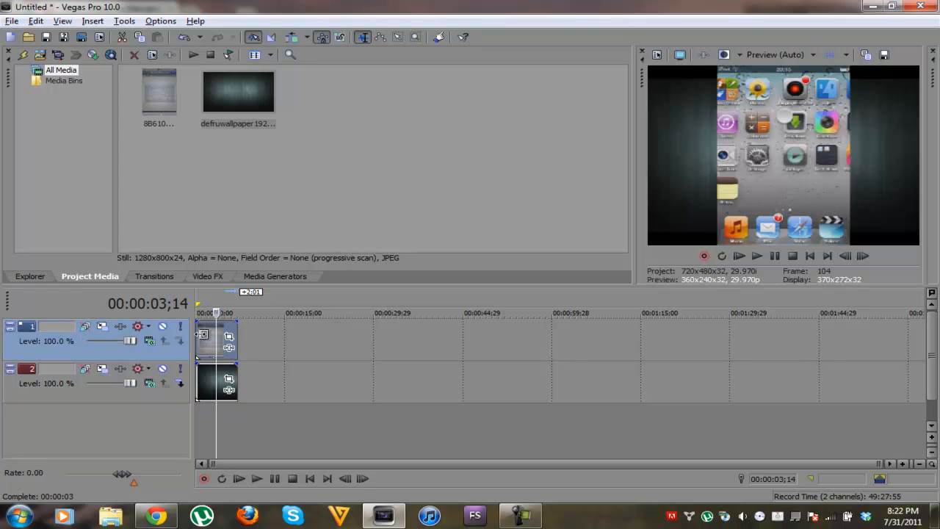
{"action": "mouse_move", "coordinate": [103, 326]}
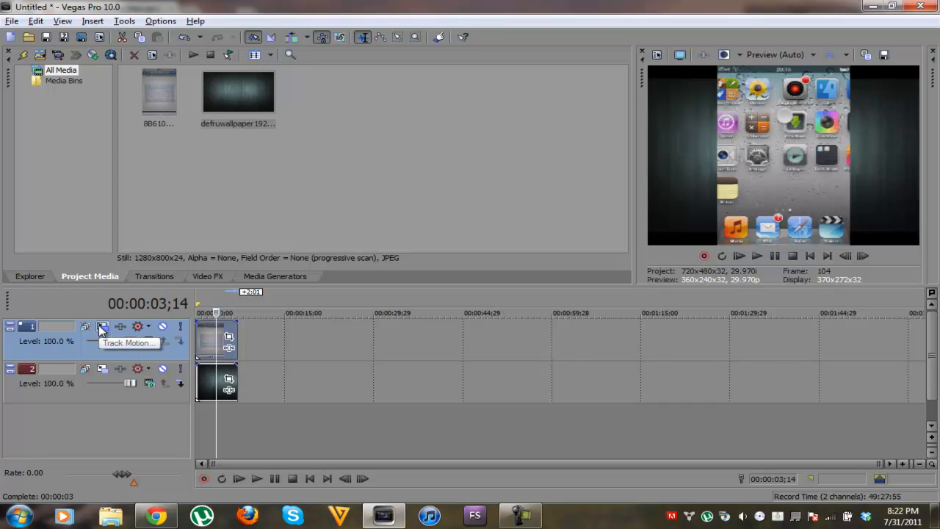
Step: Resize track 1's frame in Track Motion to about 582×388, roughly 80% size
{"action": "left_click", "coordinate": [103, 326]}
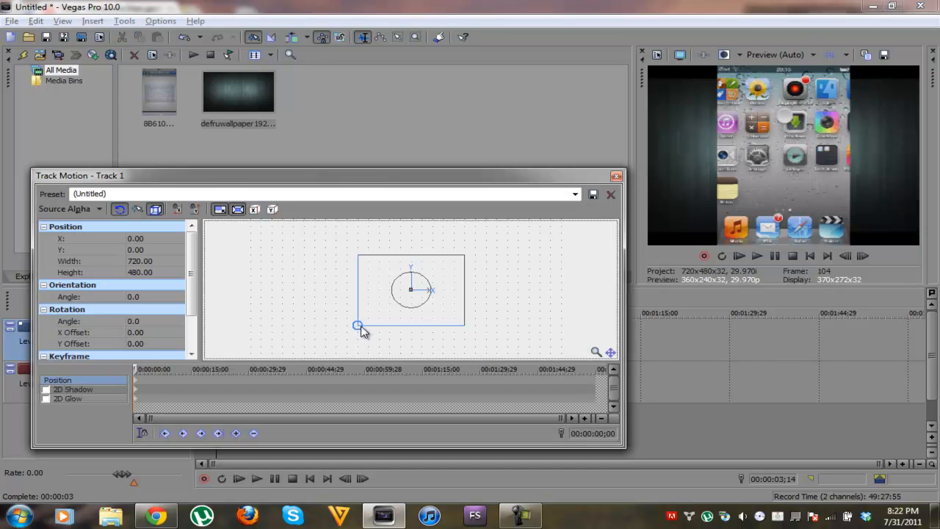
{"action": "left_click_drag", "start_coordinate": [357, 325], "coordinate": [364, 323]}
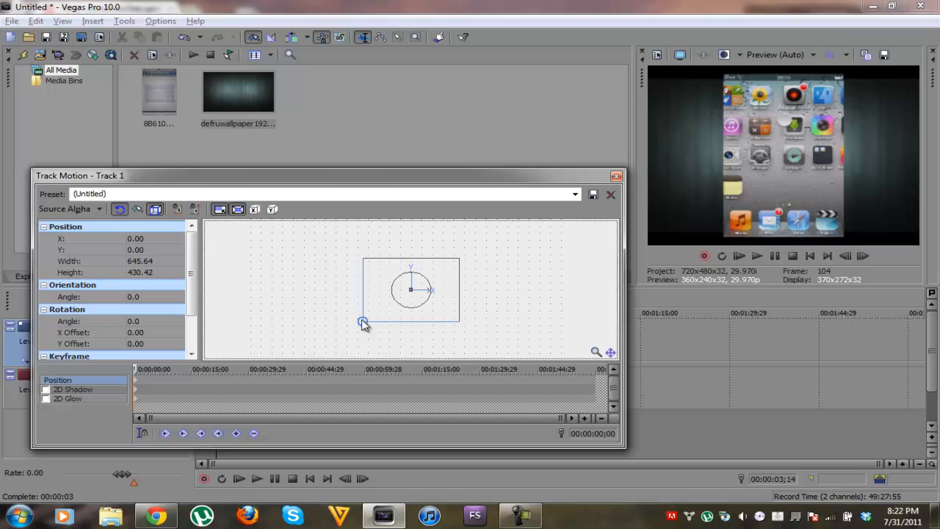
{"action": "left_click_drag", "start_coordinate": [361, 323], "coordinate": [370, 319]}
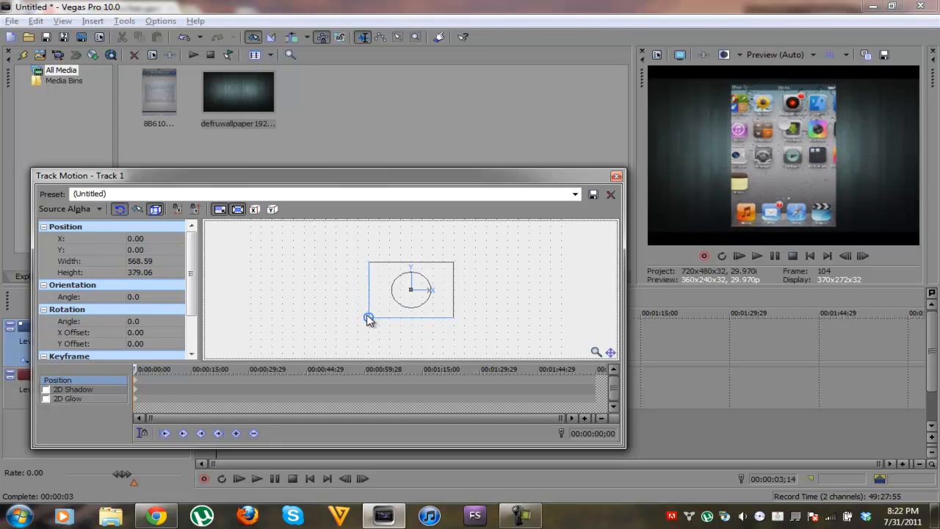
{"action": "left_click_drag", "start_coordinate": [368, 318], "coordinate": [331, 344]}
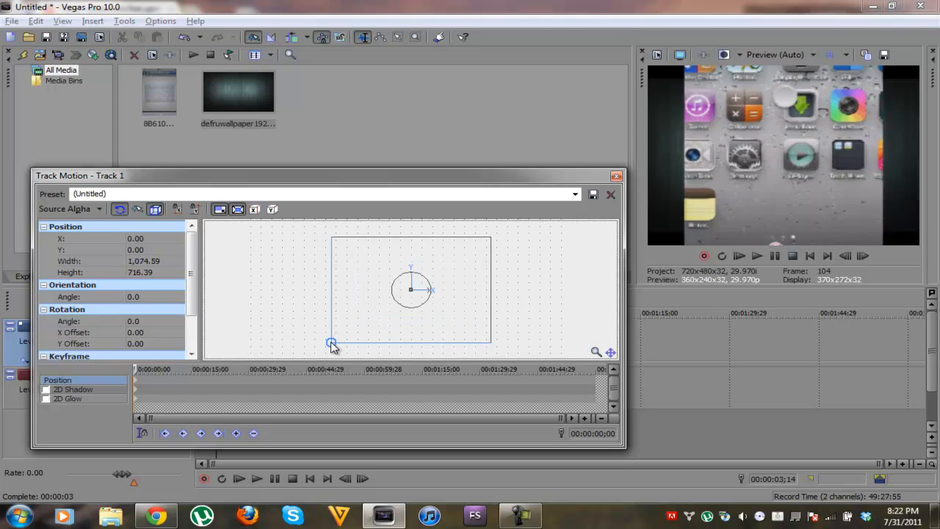
{"action": "left_click_drag", "start_coordinate": [332, 344], "coordinate": [401, 297]}
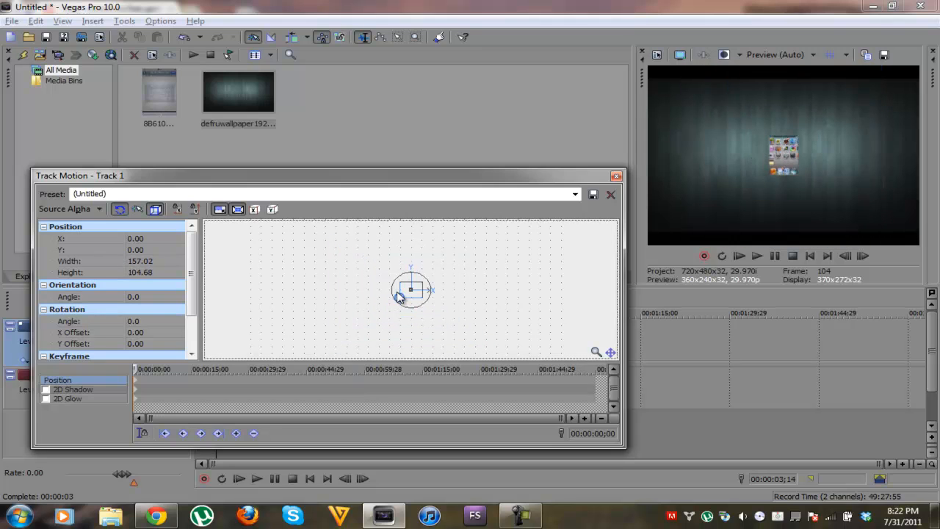
{"action": "left_click_drag", "start_coordinate": [411, 290], "coordinate": [367, 317]}
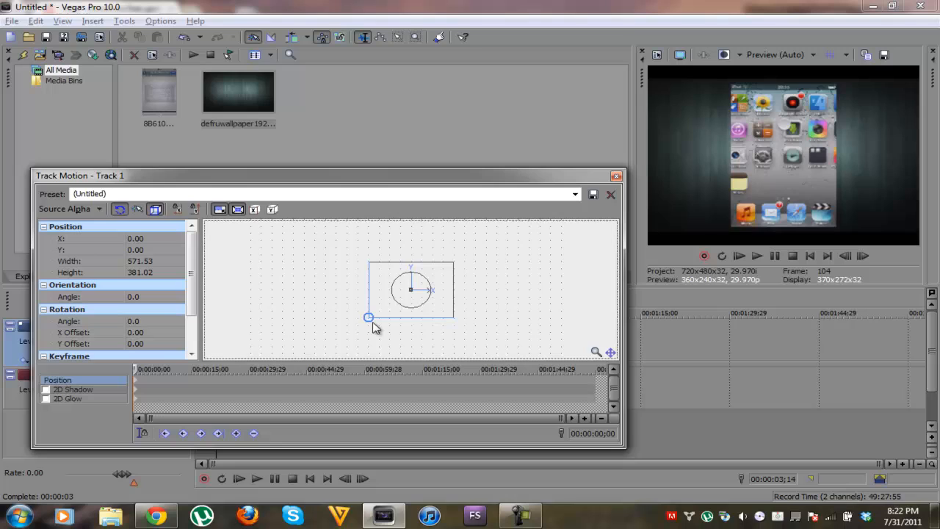
{"action": "left_click_drag", "start_coordinate": [369, 316], "coordinate": [372, 315]}
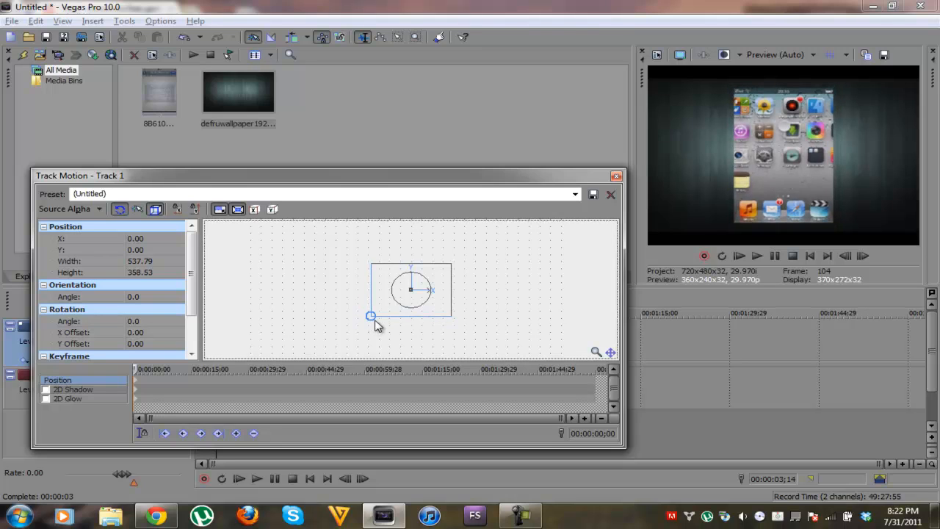
{"action": "left_click_drag", "start_coordinate": [371, 316], "coordinate": [367, 316]}
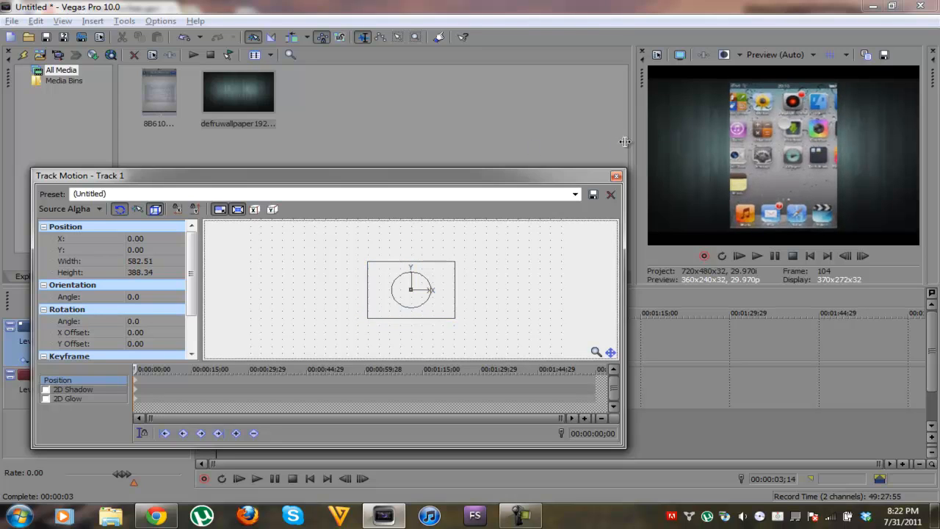
{"action": "left_click", "coordinate": [610, 194]}
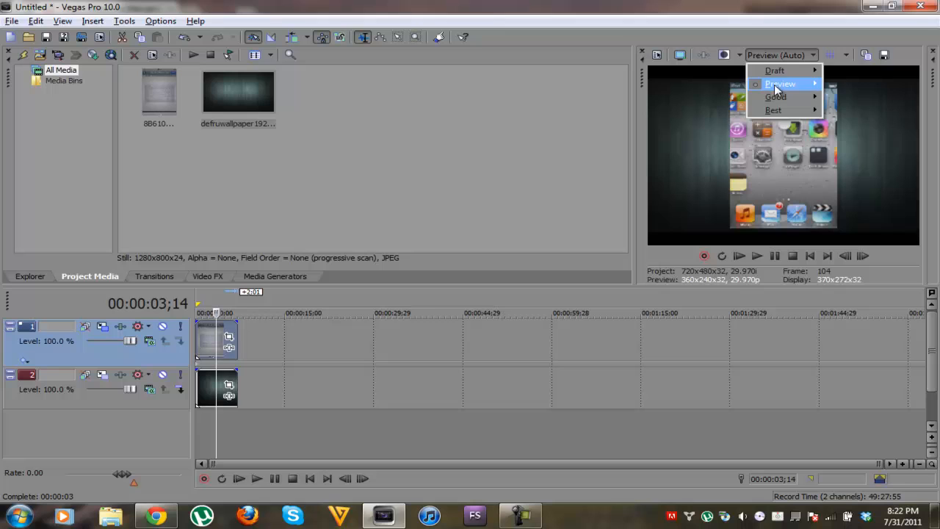
{"action": "mouse_move", "coordinate": [772, 110]}
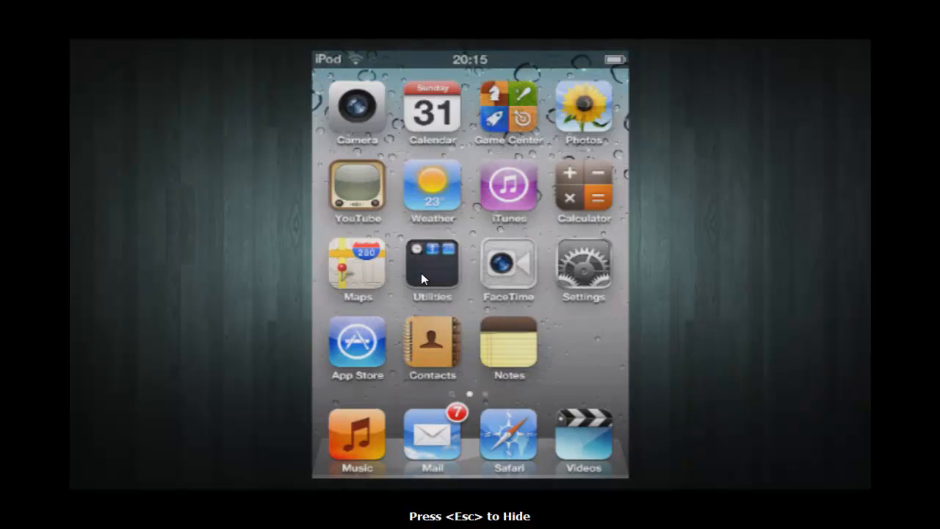
Step: Switch the preview quality to Best (Full) after viewing the composite full screen
{"action": "scroll", "scroll_direction": "left", "scroll_amount": 3}
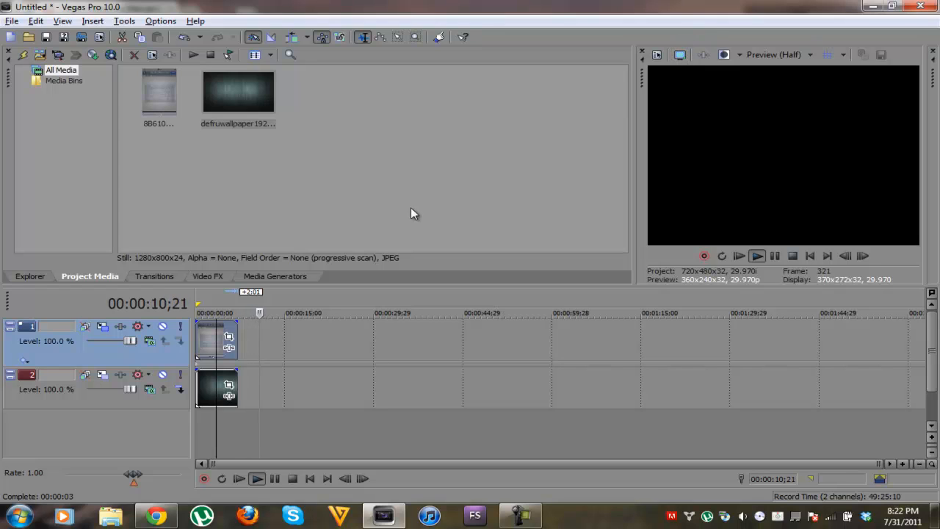
{"action": "left_click", "coordinate": [793, 256]}
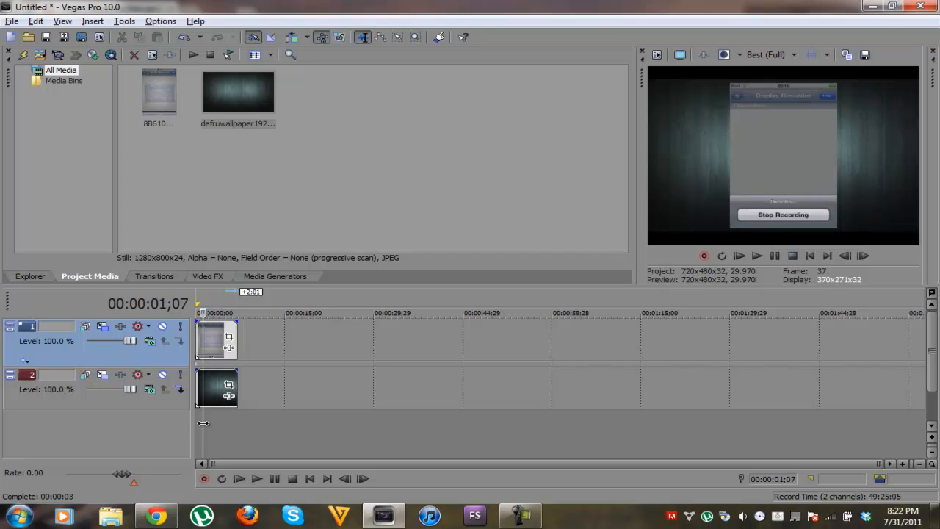
{"action": "mouse_move", "coordinate": [338, 454]}
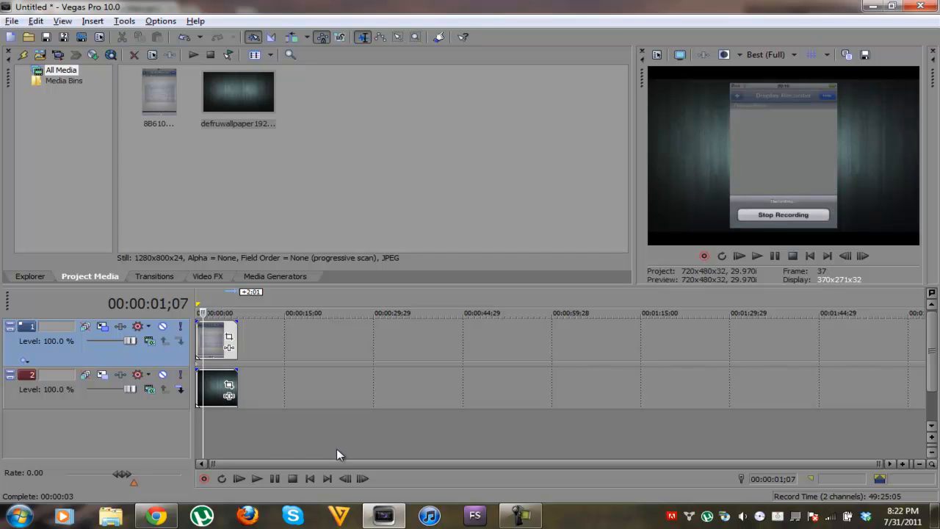